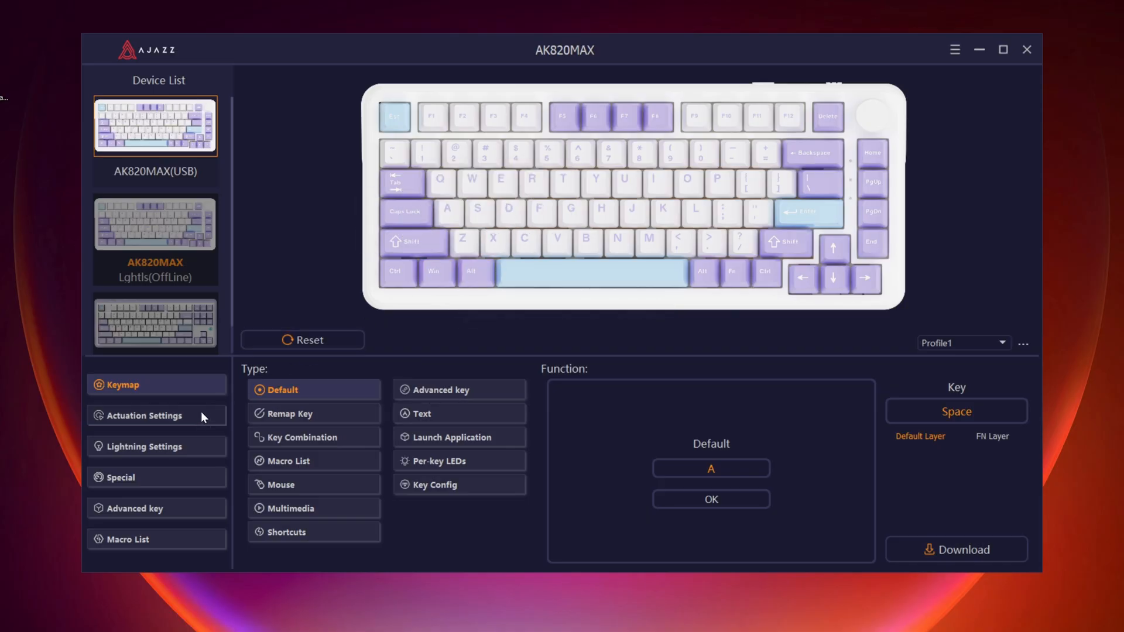
Switch on Rapid Trigger in Actuation Settings, leaving sensitivity at 0.5mm.
{"action": "left_click", "coordinate": [141, 416]}
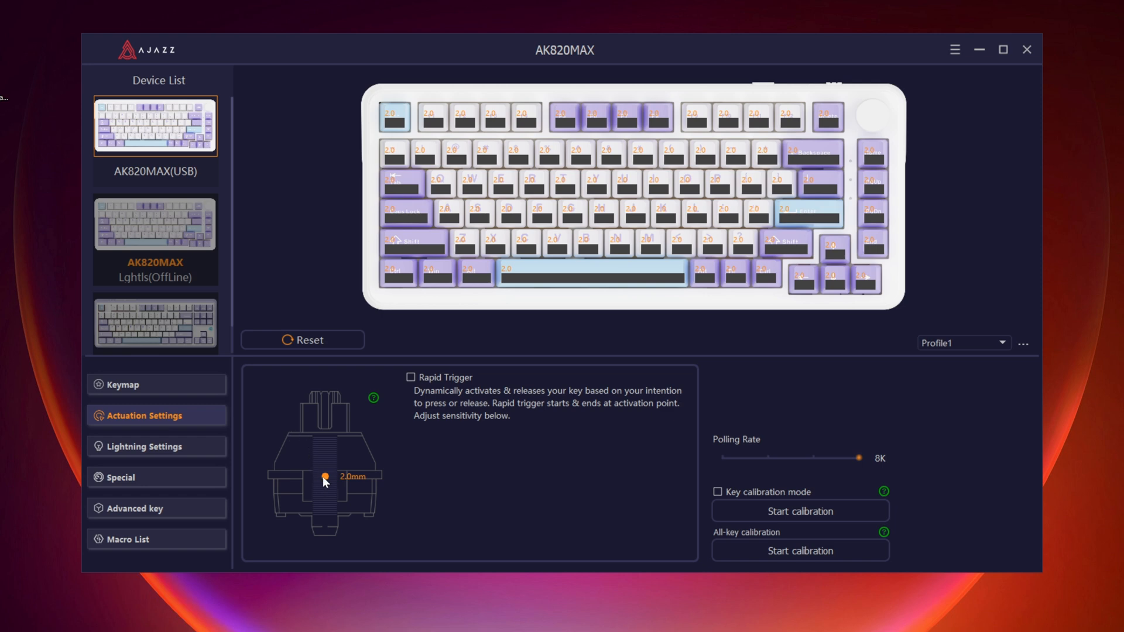
{"action": "left_click_drag", "start_coordinate": [325, 478], "coordinate": [324, 459]}
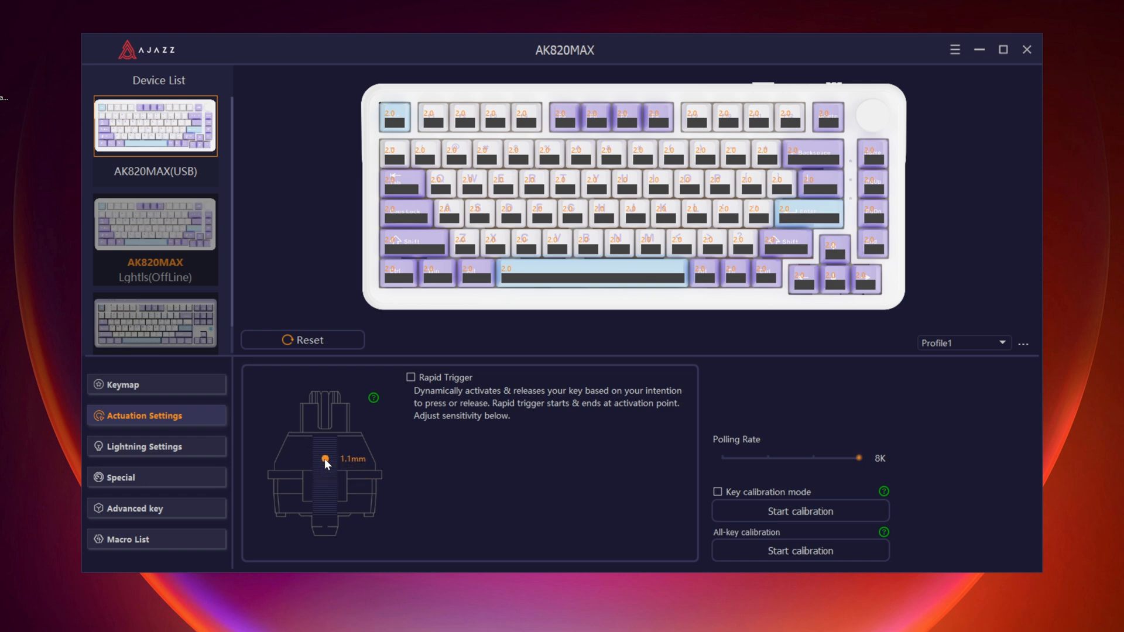
{"action": "left_click", "coordinate": [411, 378]}
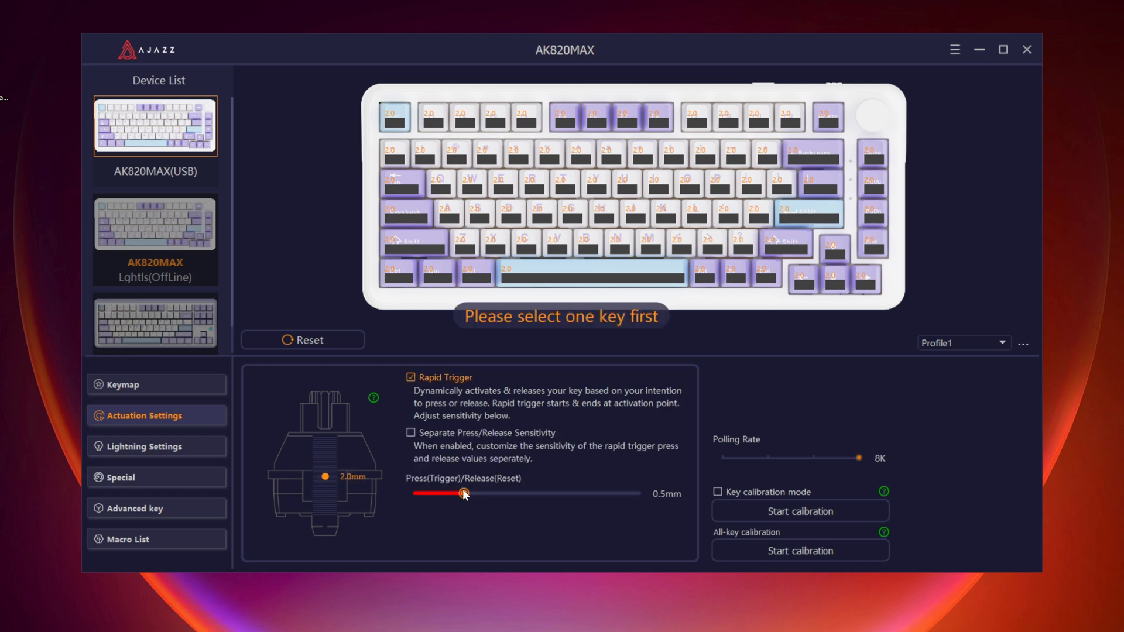
Select all keys, set a 1.0mm actuation point and enable Separate Press/Release Sensitivity.
{"action": "left_click_drag", "start_coordinate": [462, 495], "coordinate": [447, 494]}
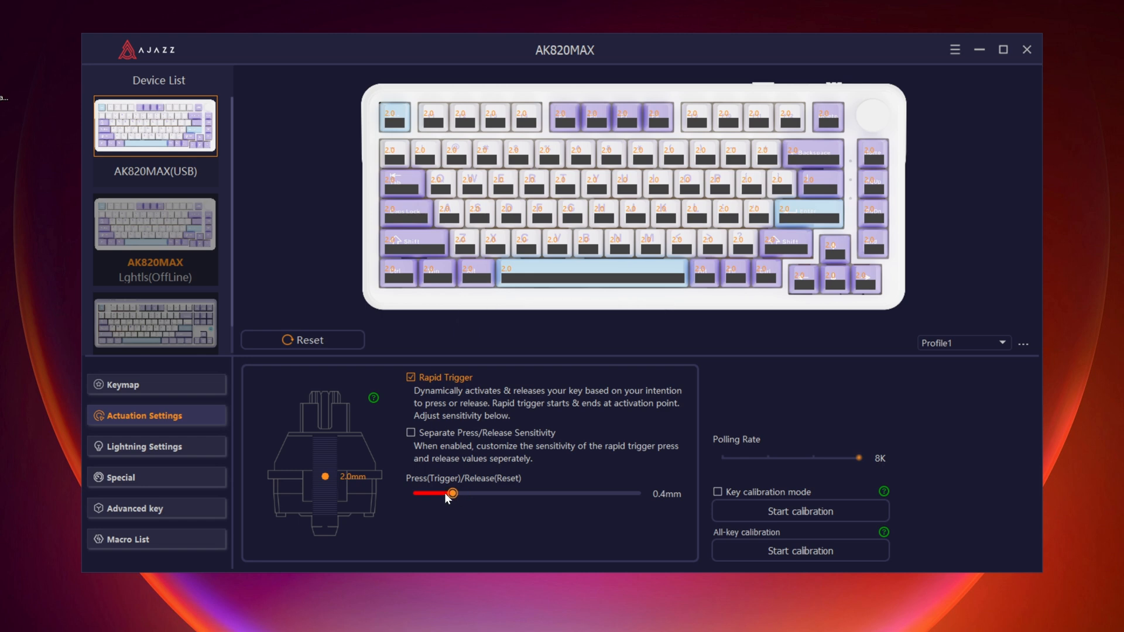
{"action": "left_click_drag", "start_coordinate": [448, 494], "coordinate": [441, 495]}
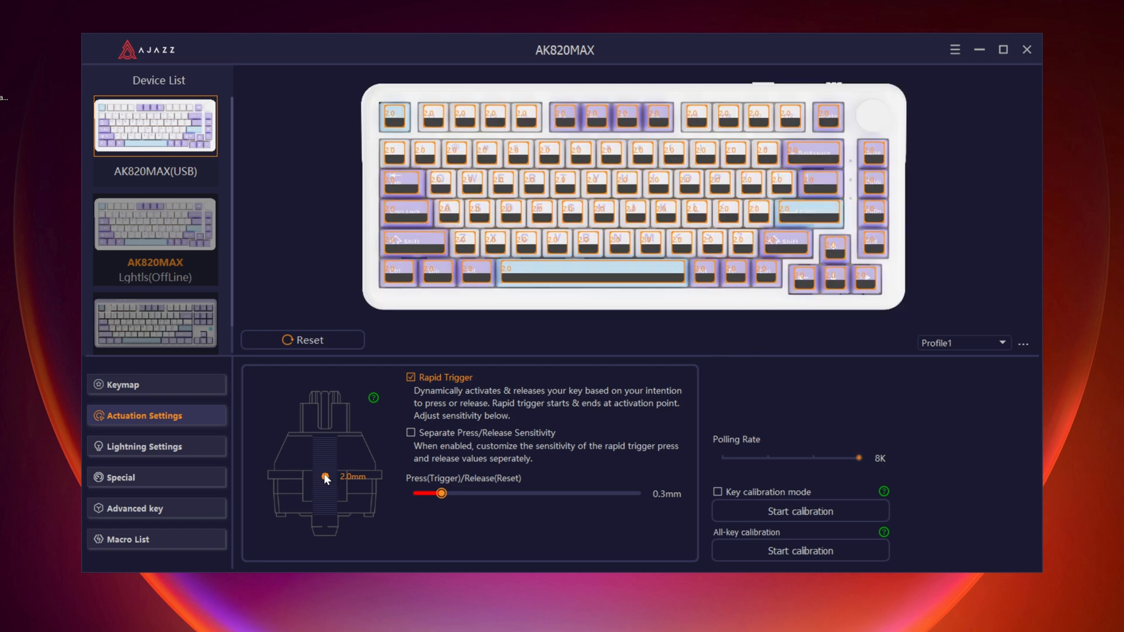
{"action": "left_click_drag", "start_coordinate": [324, 478], "coordinate": [324, 458]}
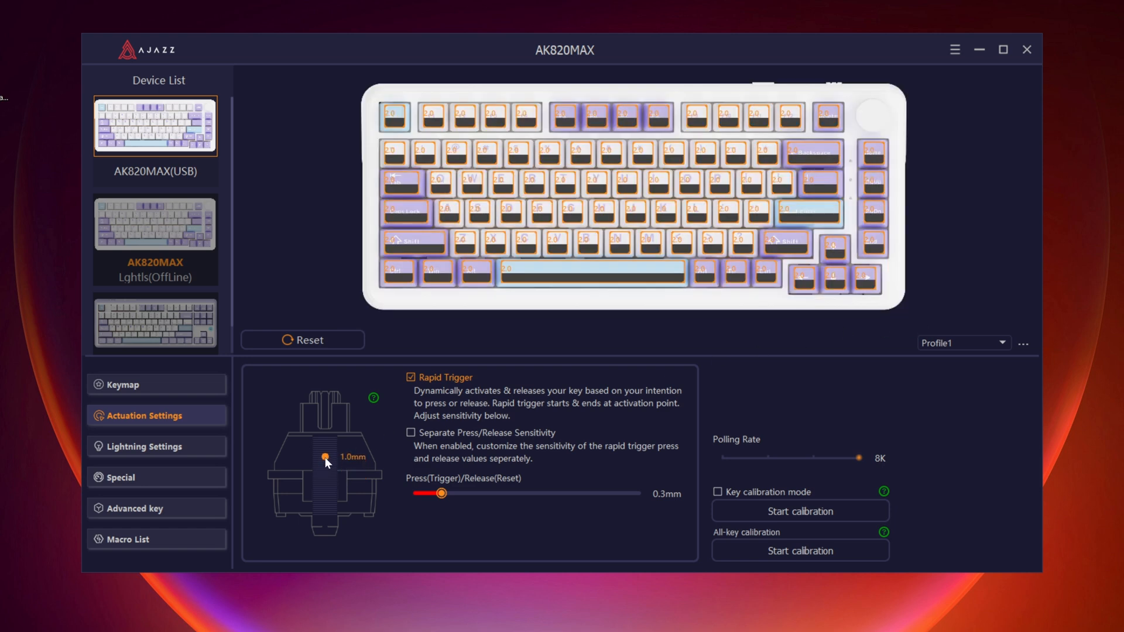
{"action": "left_click", "coordinate": [411, 433]}
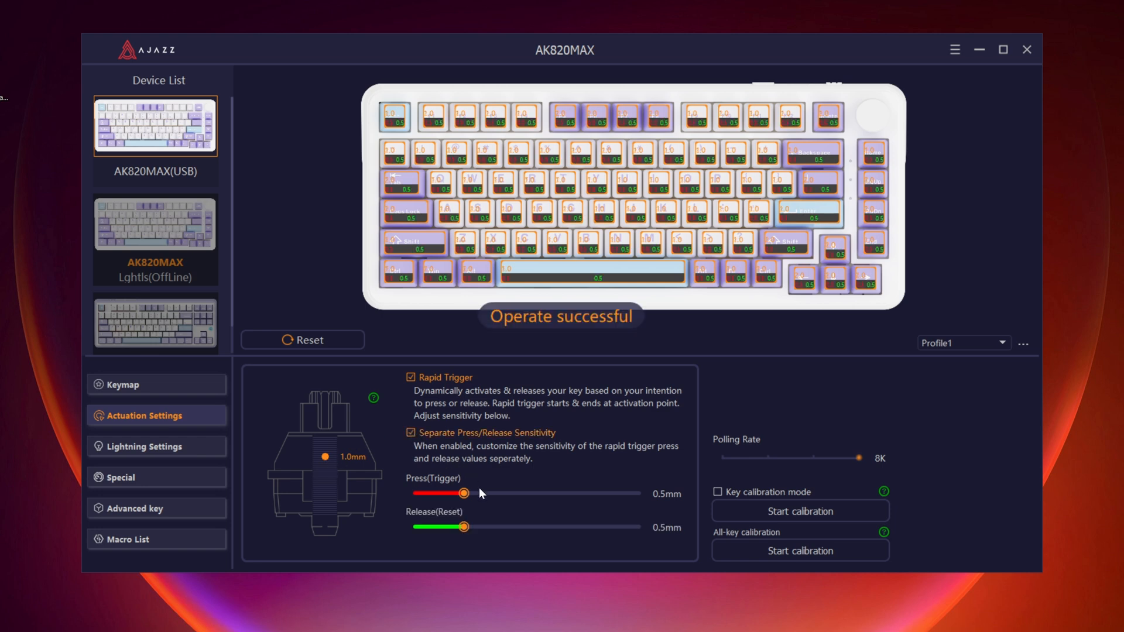
Lower rapid trigger Press(Trigger) and Release(Reset) sensitivity both to 0.3mm.
{"action": "left_click_drag", "start_coordinate": [465, 493], "coordinate": [443, 493]}
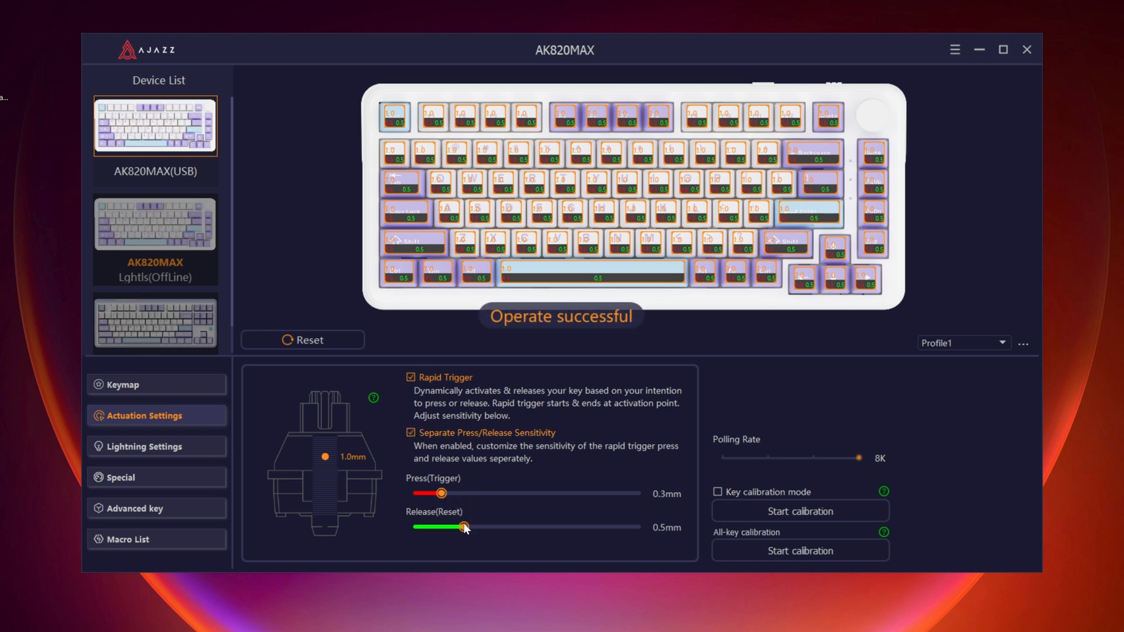
{"action": "left_click_drag", "start_coordinate": [465, 527], "coordinate": [431, 527]}
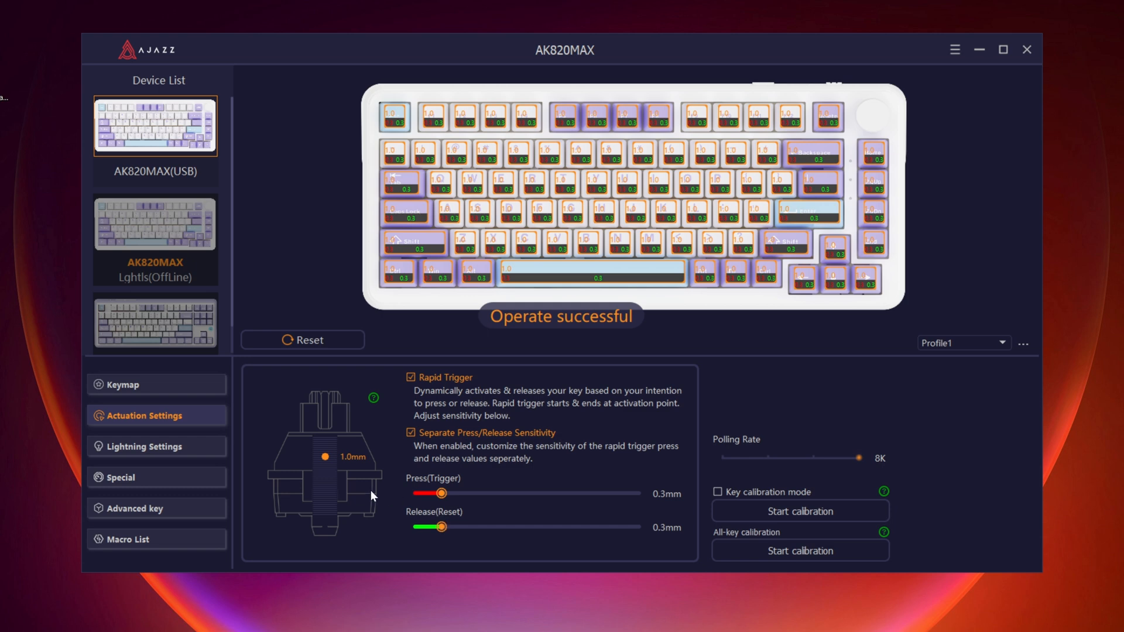
Change the keyboard lighting effect to Reactive in Lightning Settings.
{"action": "left_click", "coordinate": [140, 447]}
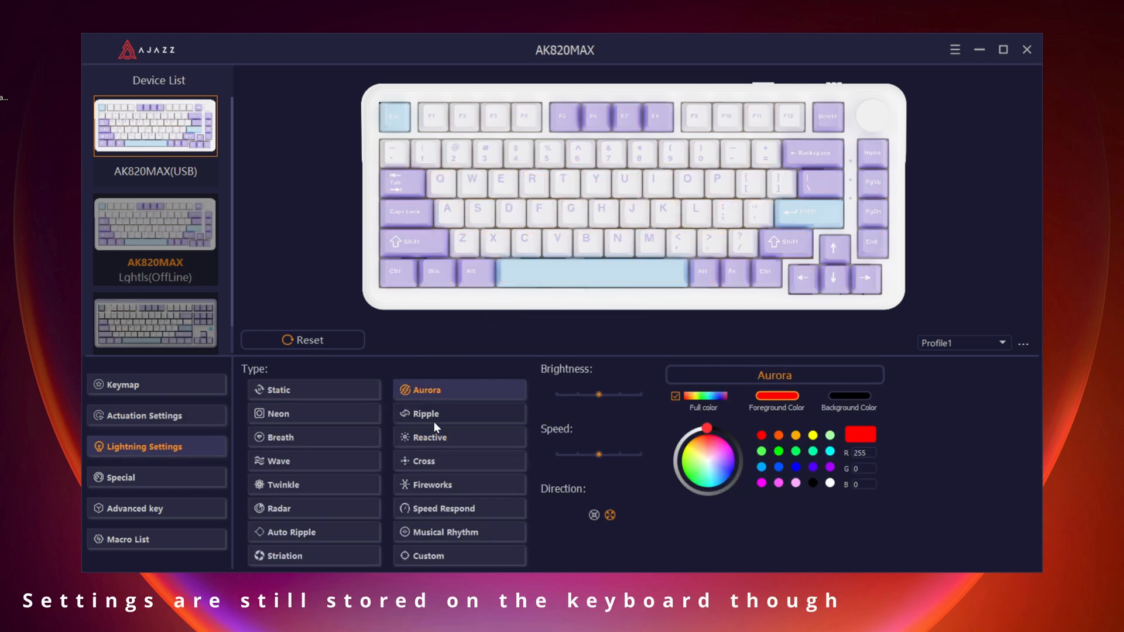
{"action": "left_click", "coordinate": [459, 437]}
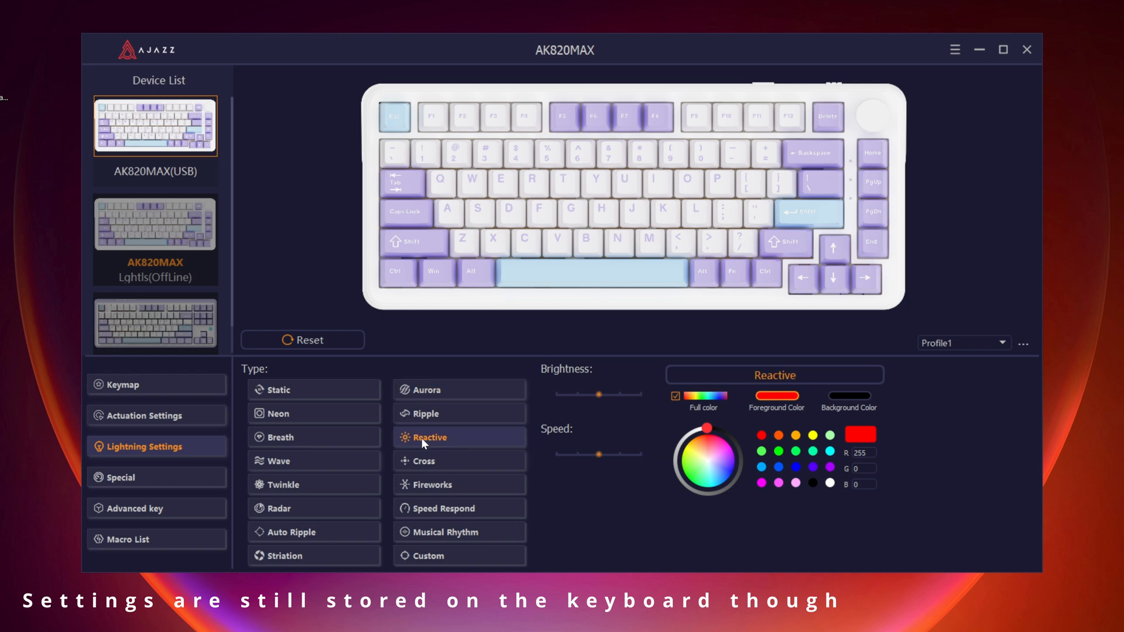